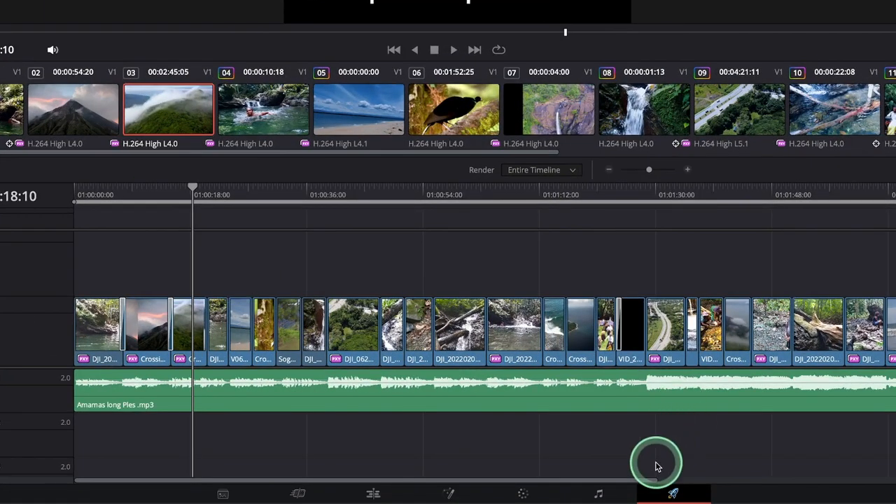
pyautogui.moveTo(672, 490)
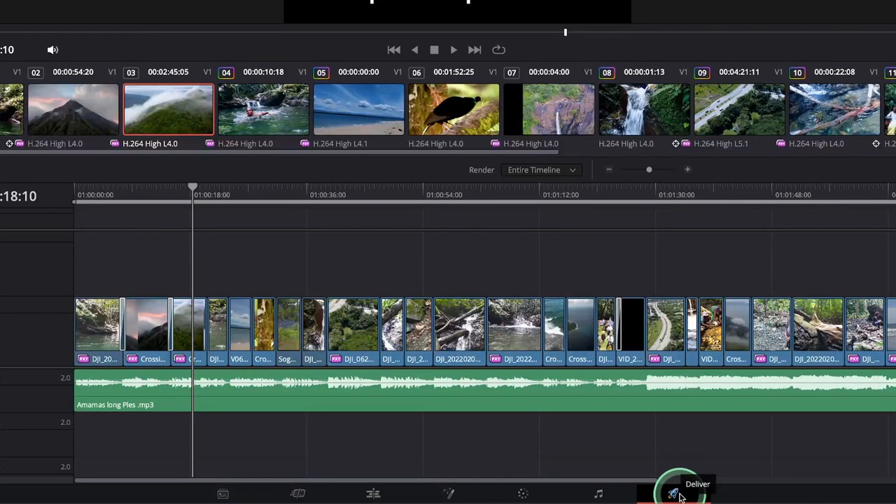
# Switch to the Deliver page to reach the render settings.
pyautogui.click(674, 494)
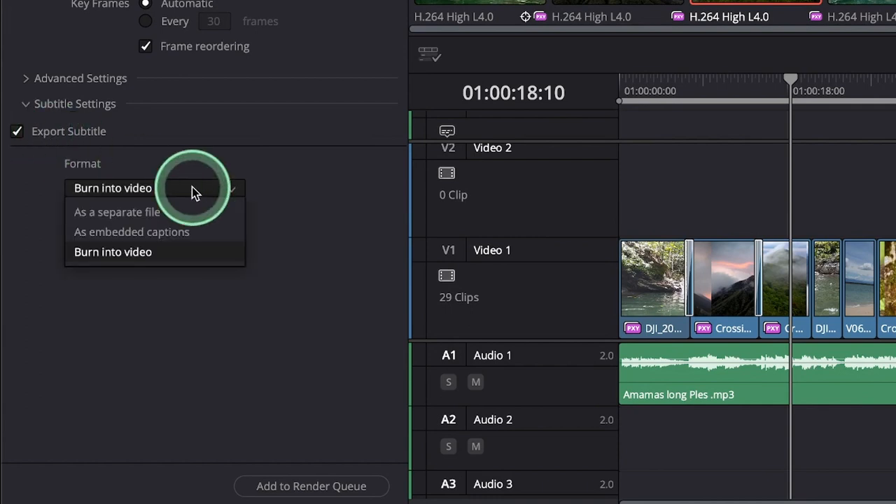
# Try the separate-file and embedded-caption subtitle formats, then settle on Burn into video.
pyautogui.click(117, 211)
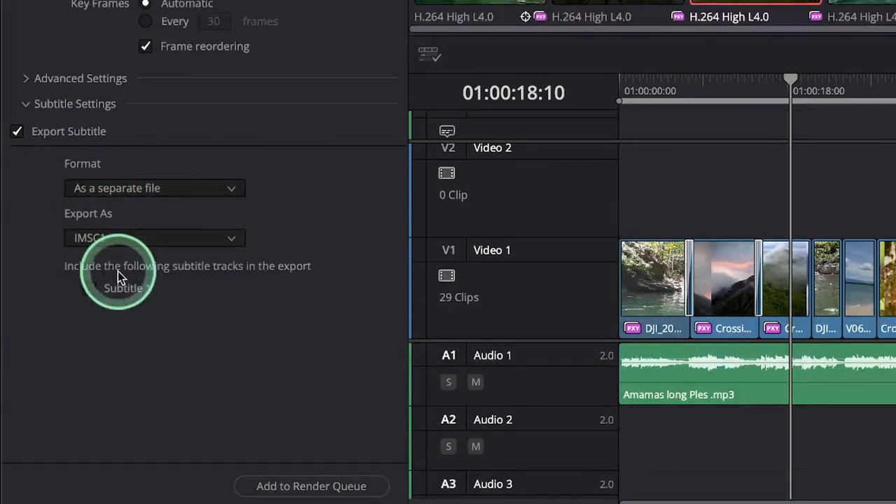
pyautogui.click(154, 238)
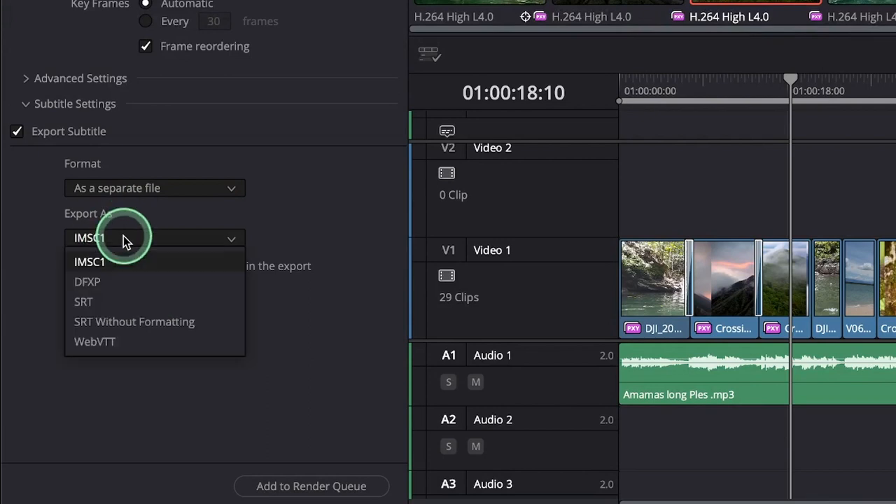
pyautogui.click(89, 261)
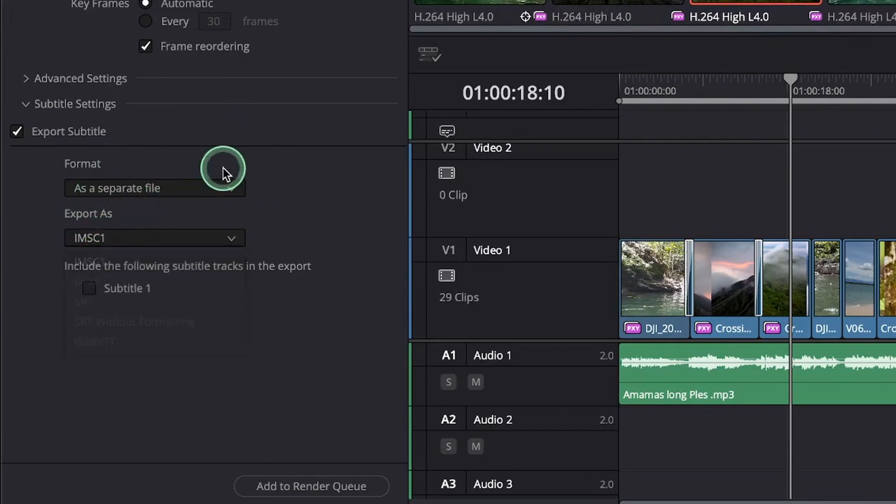
pyautogui.click(154, 188)
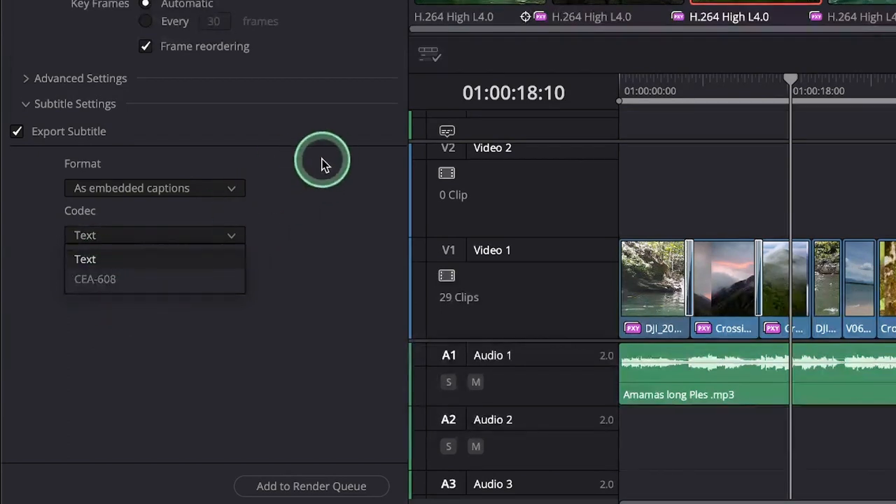
pyautogui.click(154, 188)
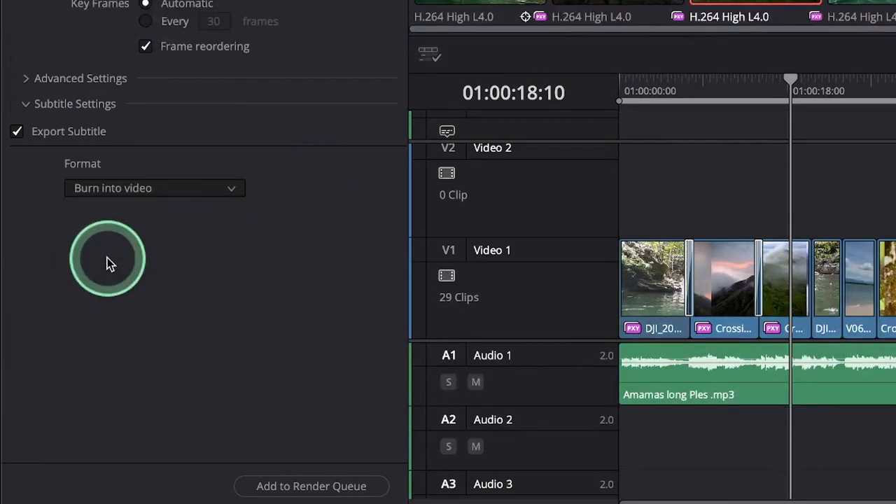